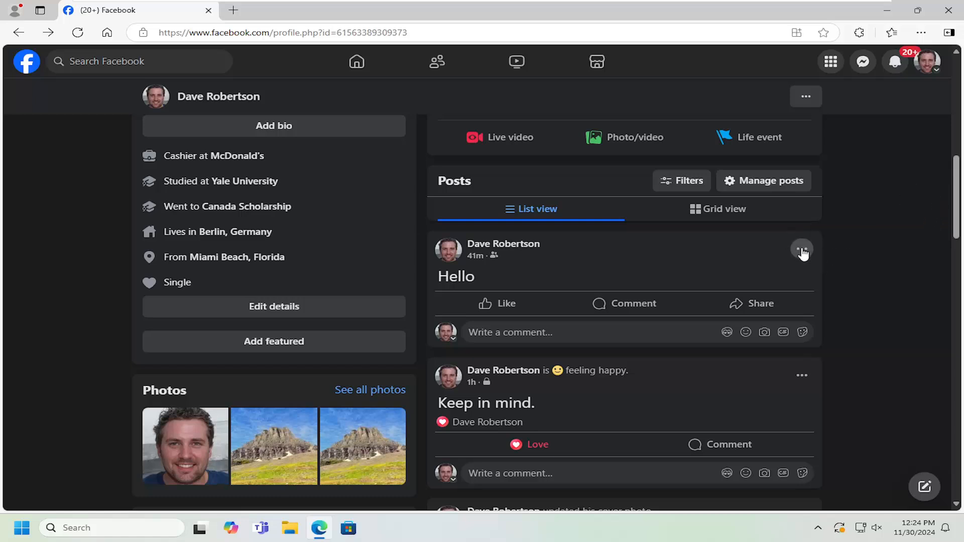
- Choose Save post from the Hello post's menu, keeping For later as the collection
click(801, 249)
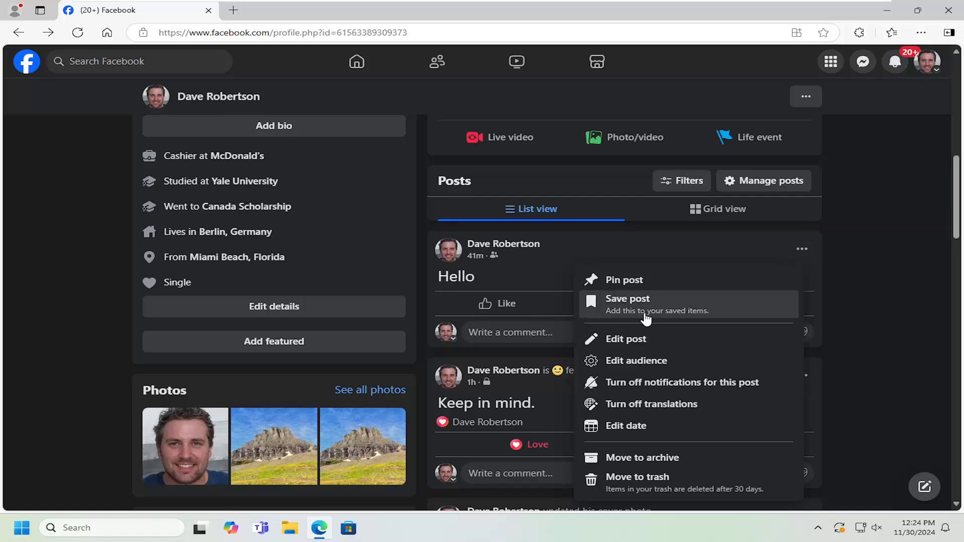
click(626, 298)
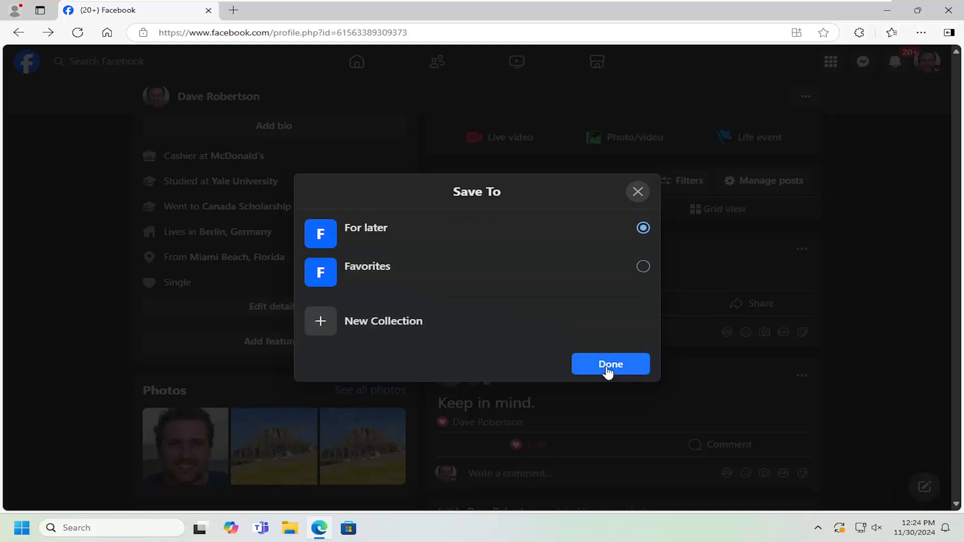
- Confirm the Hello post into For later, view that collection, and open saved-items settings
click(610, 364)
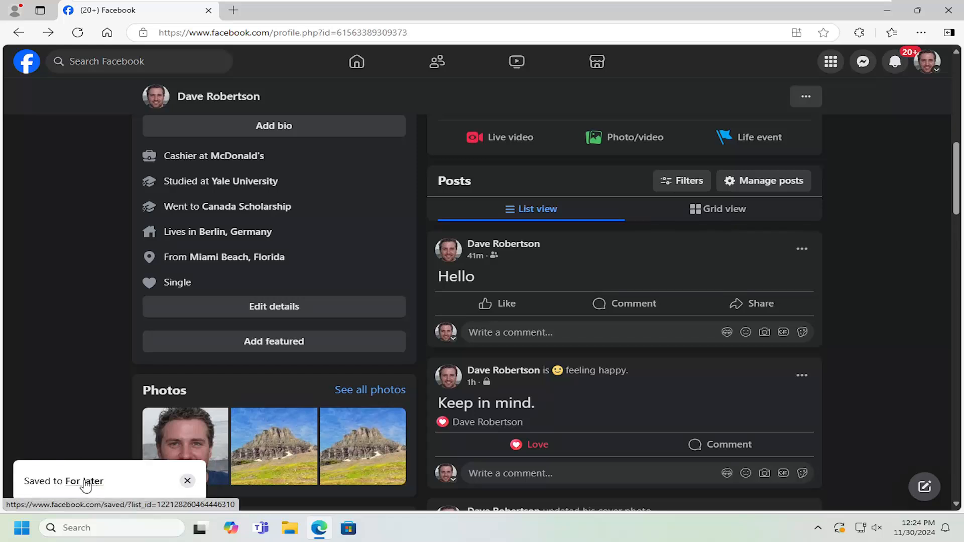
click(77, 482)
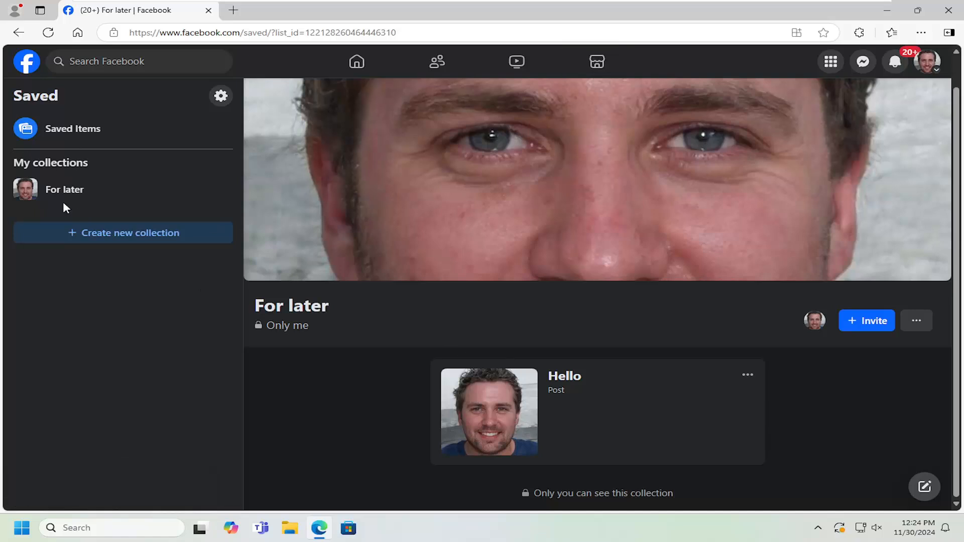
click(221, 96)
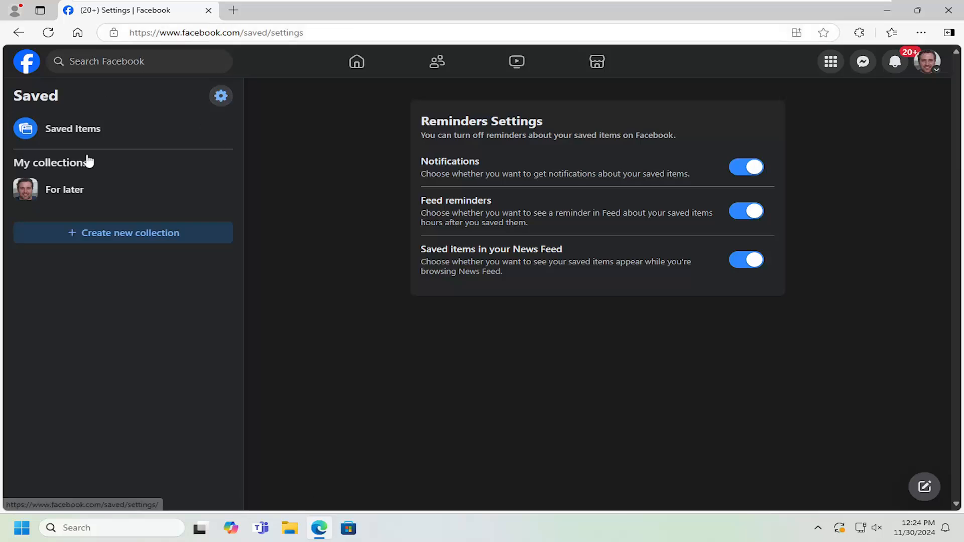
- Go to facebook.com/saved to manage the saved Hello post
text(f)
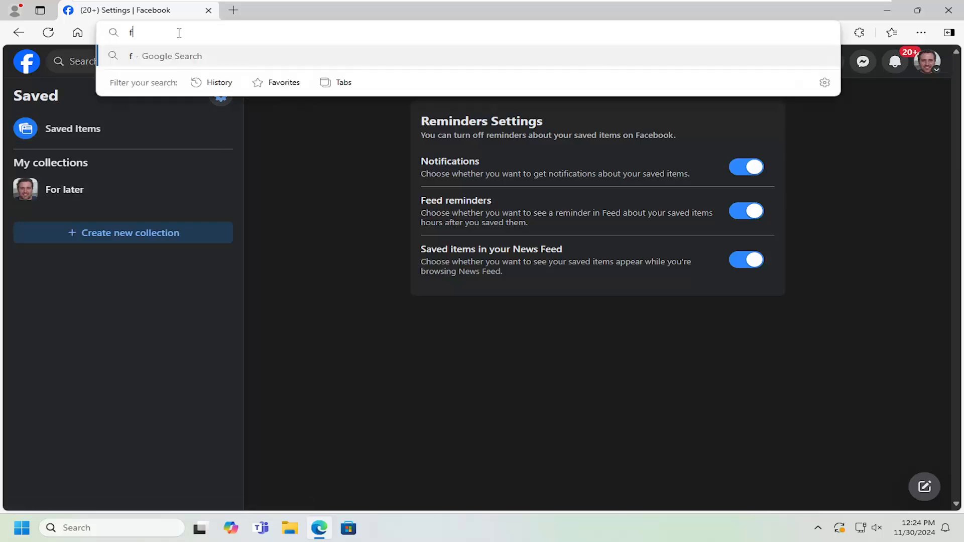
text(acebook.com)
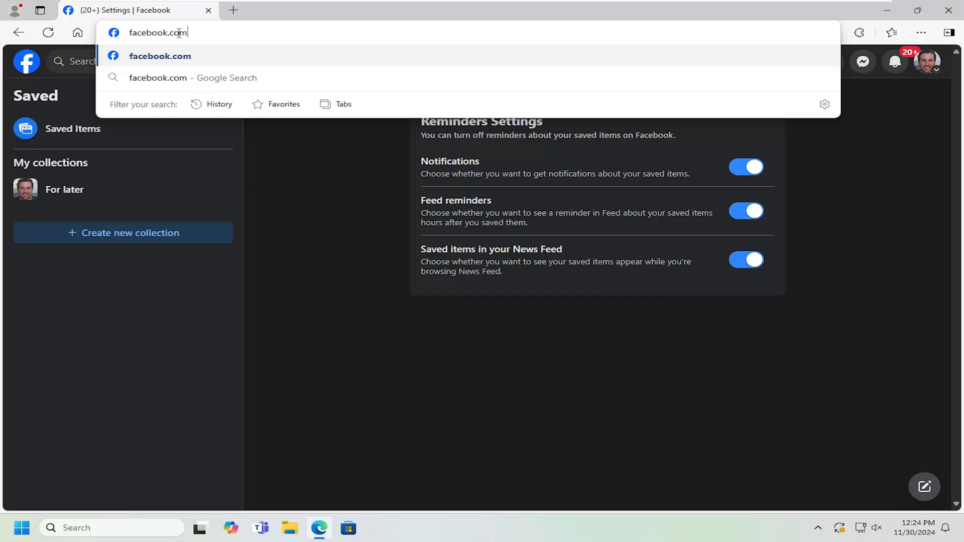
text(/saved)
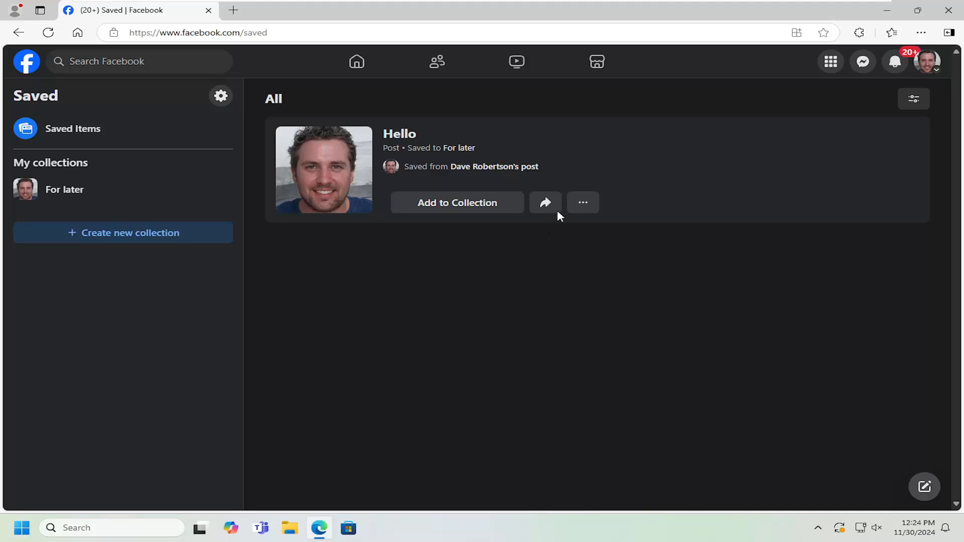
mouse_move(582, 203)
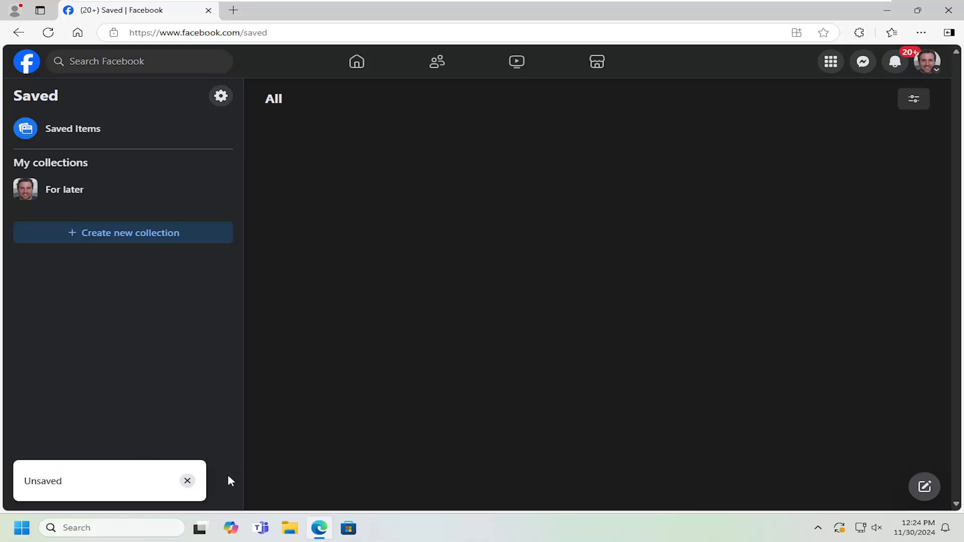
- Confirm For later is now empty, then return to the saved-items settings
click(64, 189)
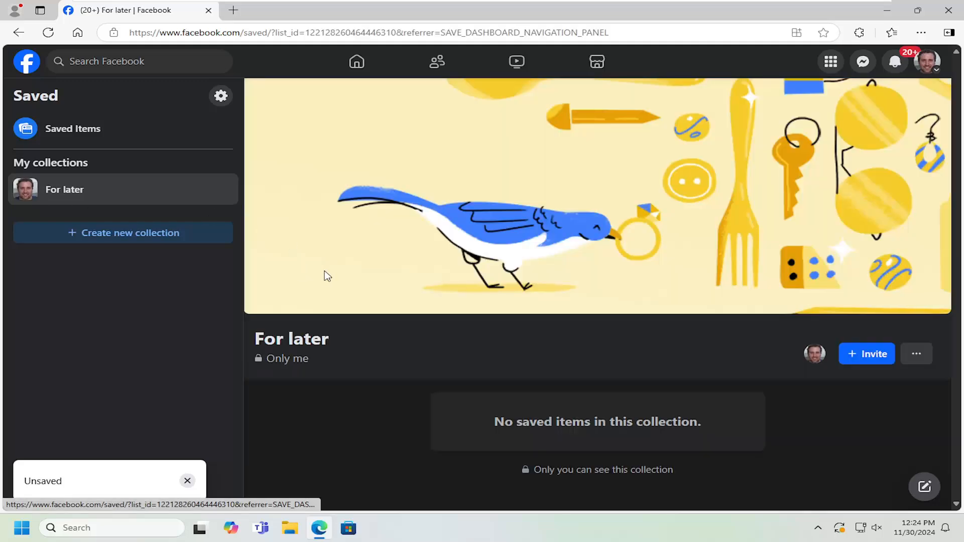
click(18, 33)
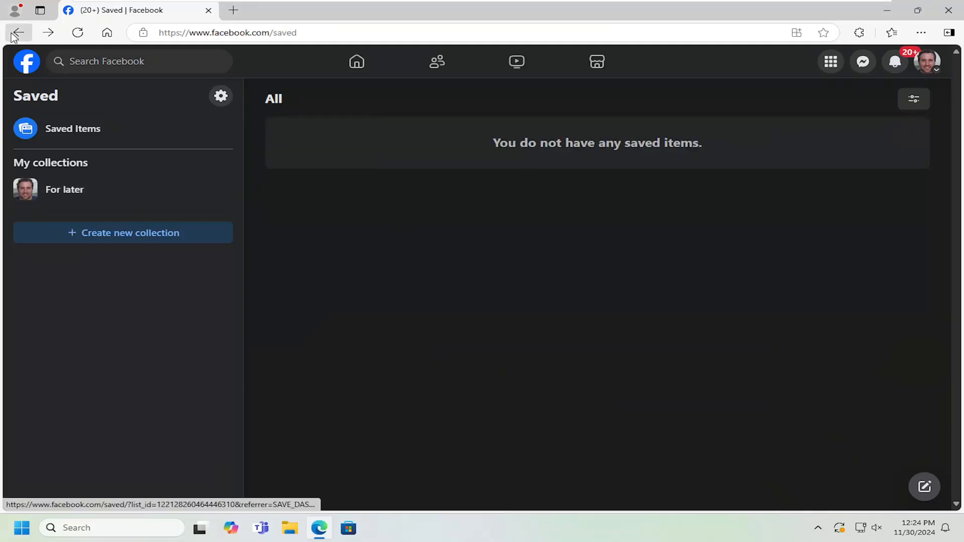
click(220, 96)
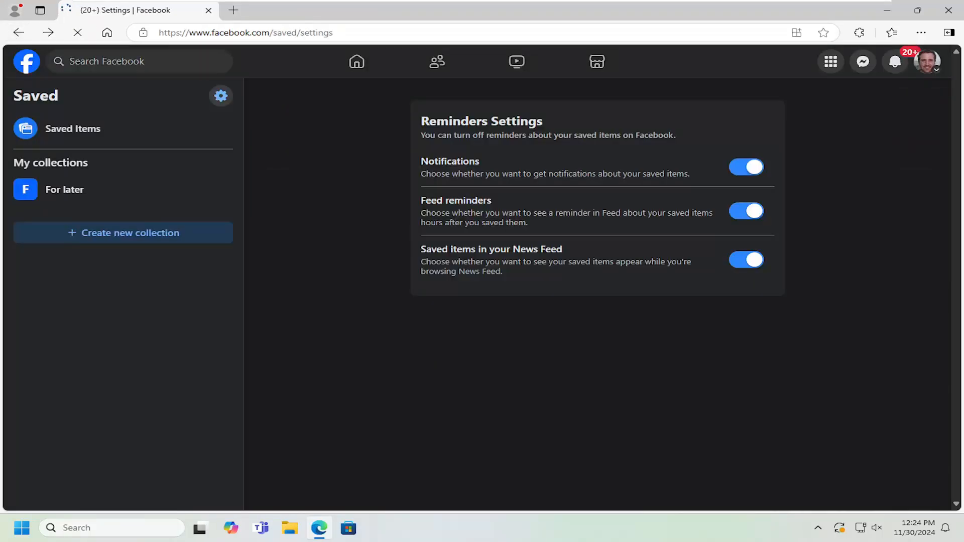